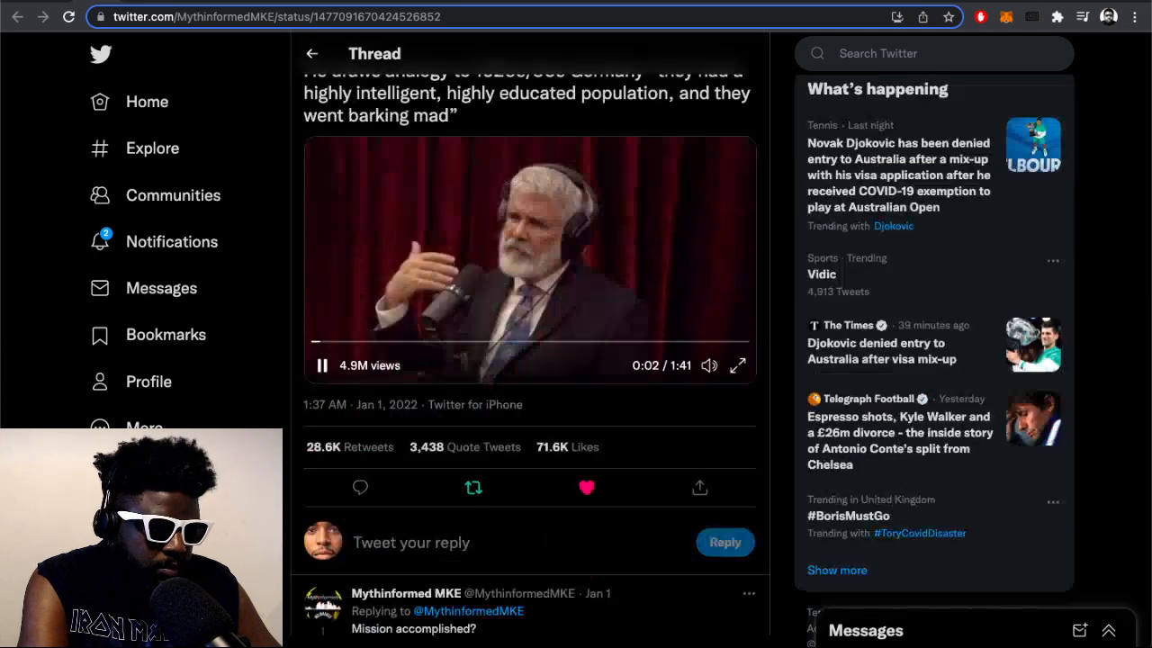
scroll(down, 3)
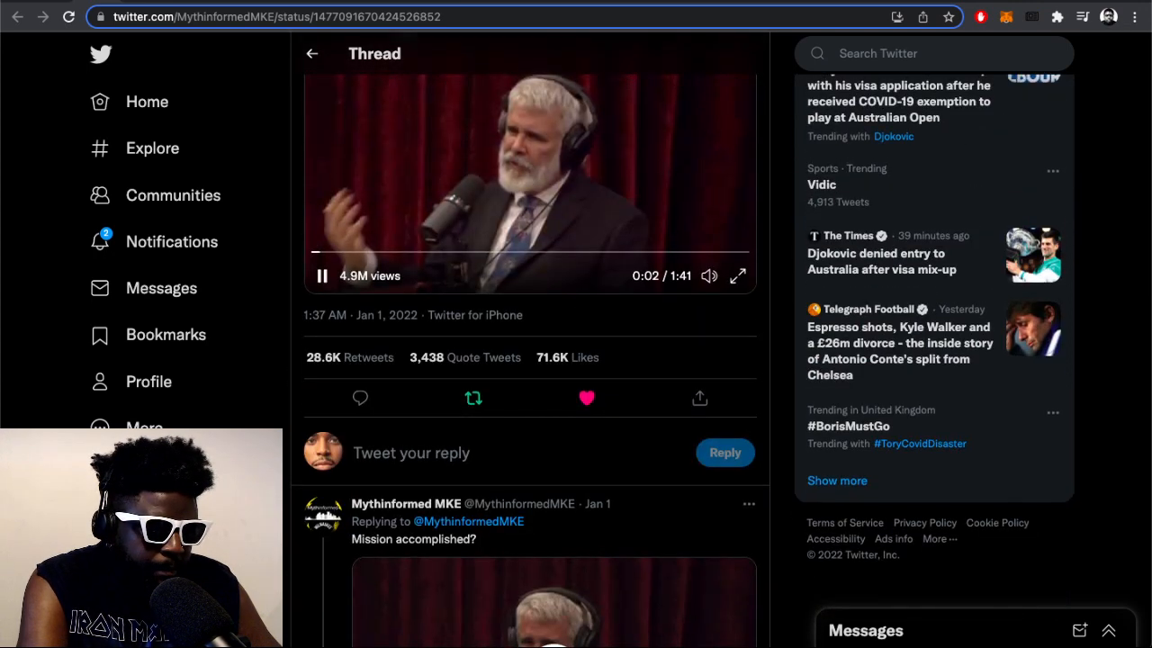